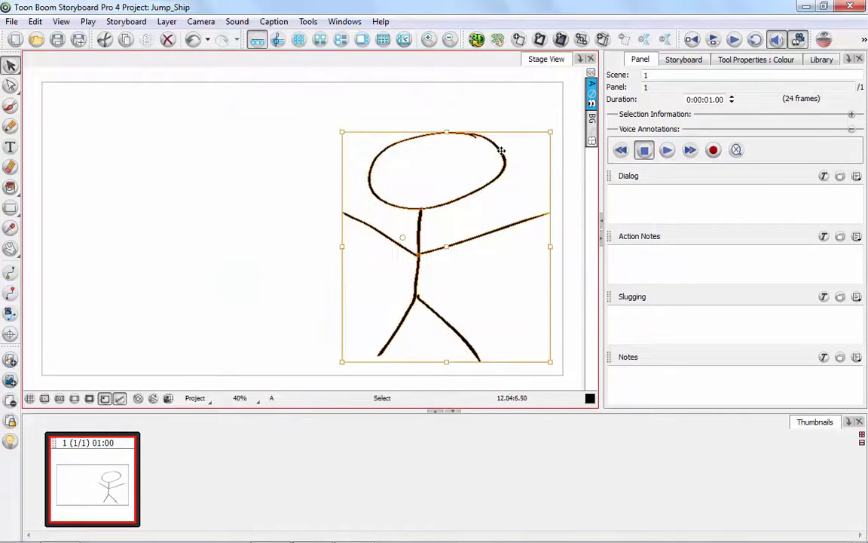
# Drag the stick figure's bounding box from the stage's right side to the left
pyautogui.moveTo(446, 247); pyautogui.dragTo(195, 212)
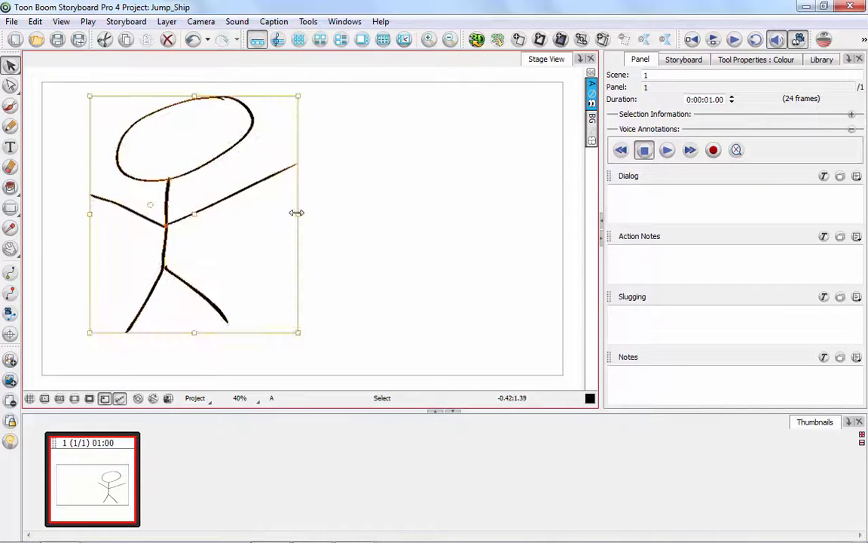